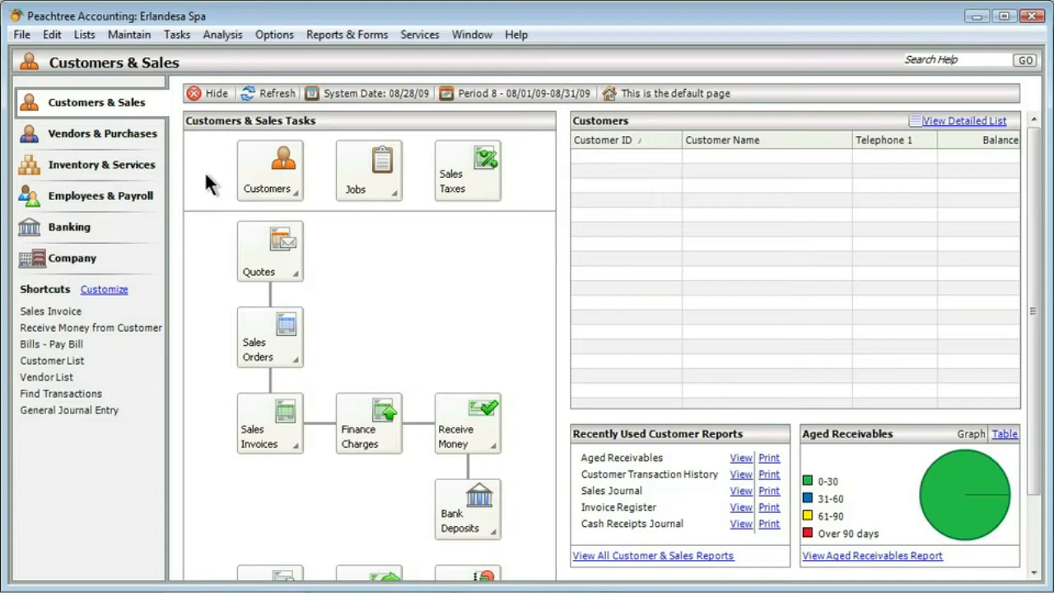
{"action": "mouse_move", "coordinate": [183, 146]}
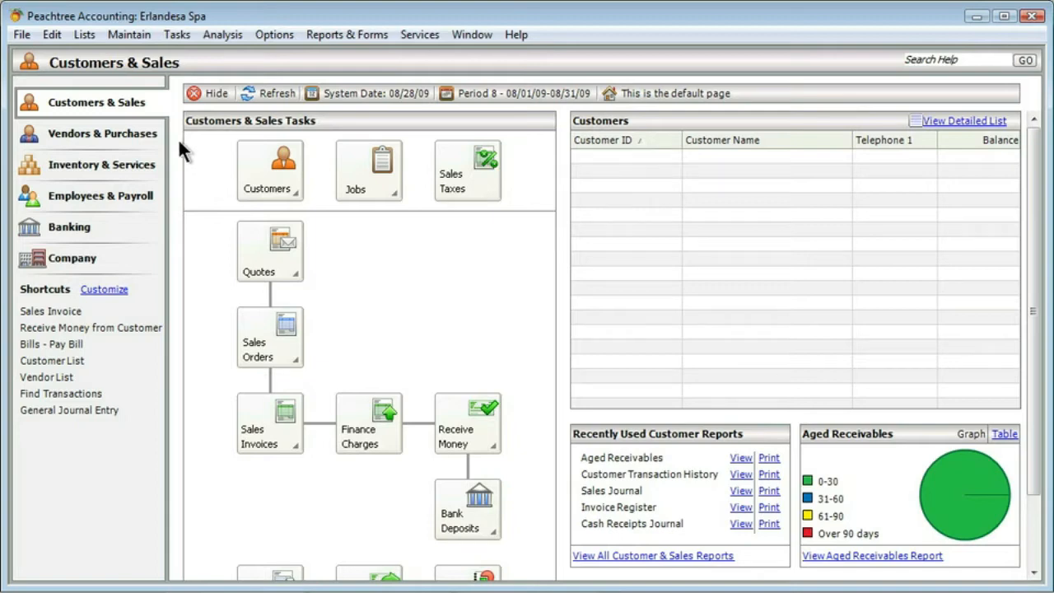
{"action": "mouse_move", "coordinate": [134, 144]}
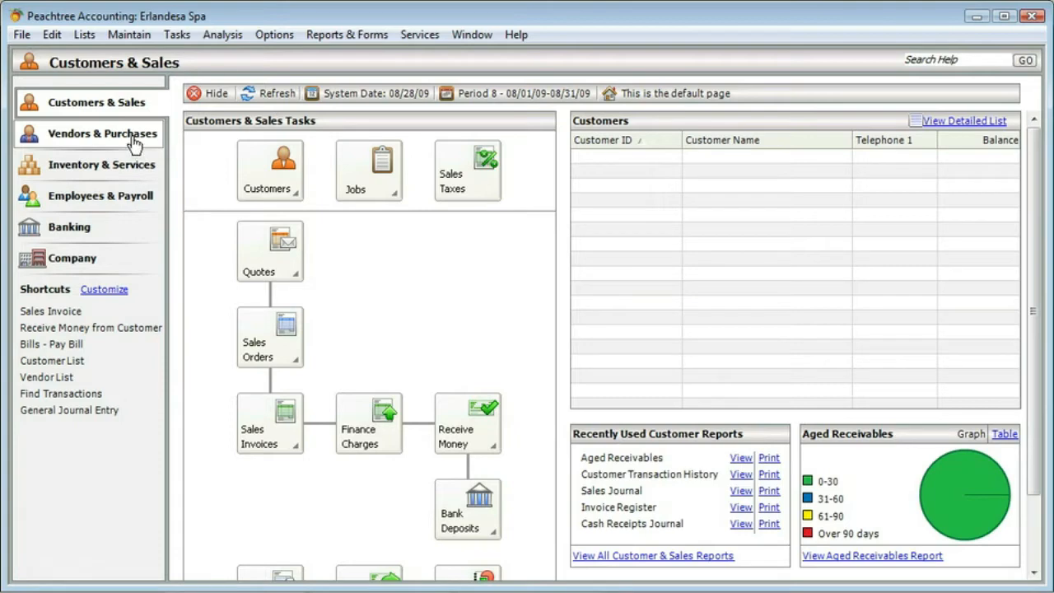
{"action": "mouse_move", "coordinate": [134, 140]}
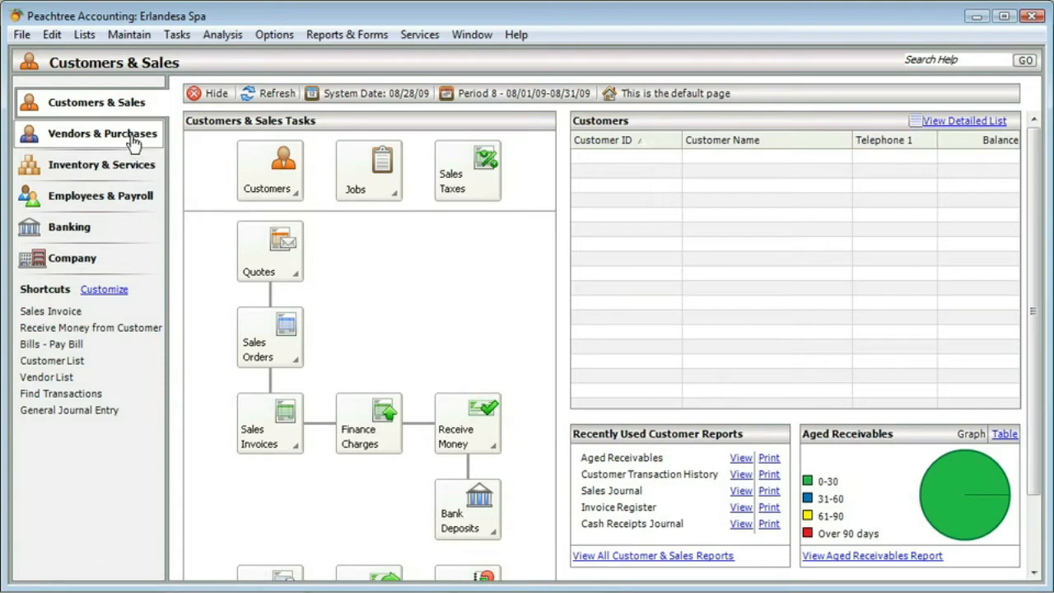
- Go through Vendors & Purchases to the Inventory & Services page listing four items
{"action": "left_click", "coordinate": [102, 133]}
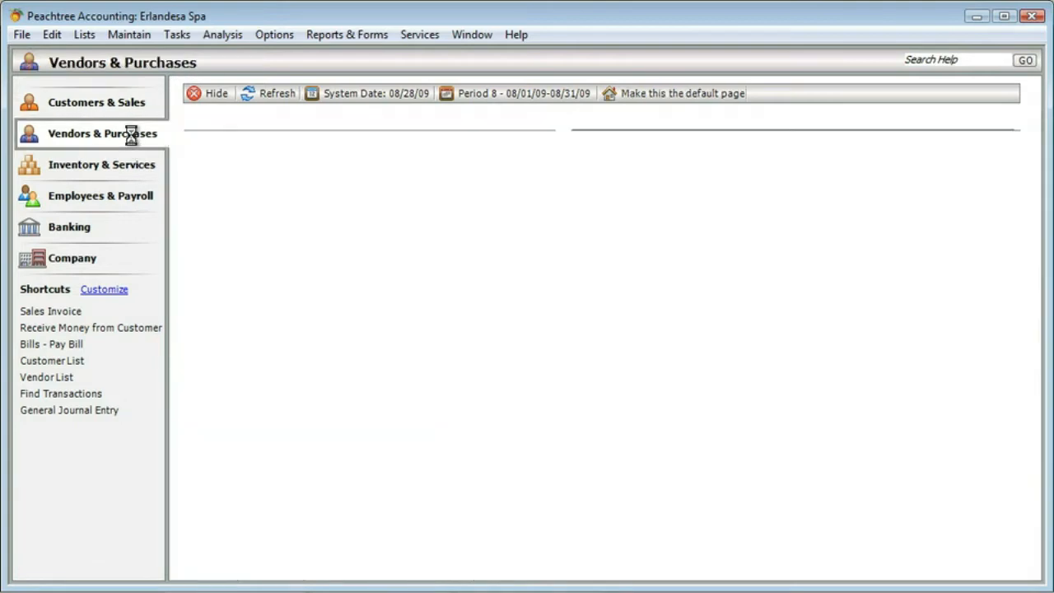
{"action": "left_click", "coordinate": [102, 133]}
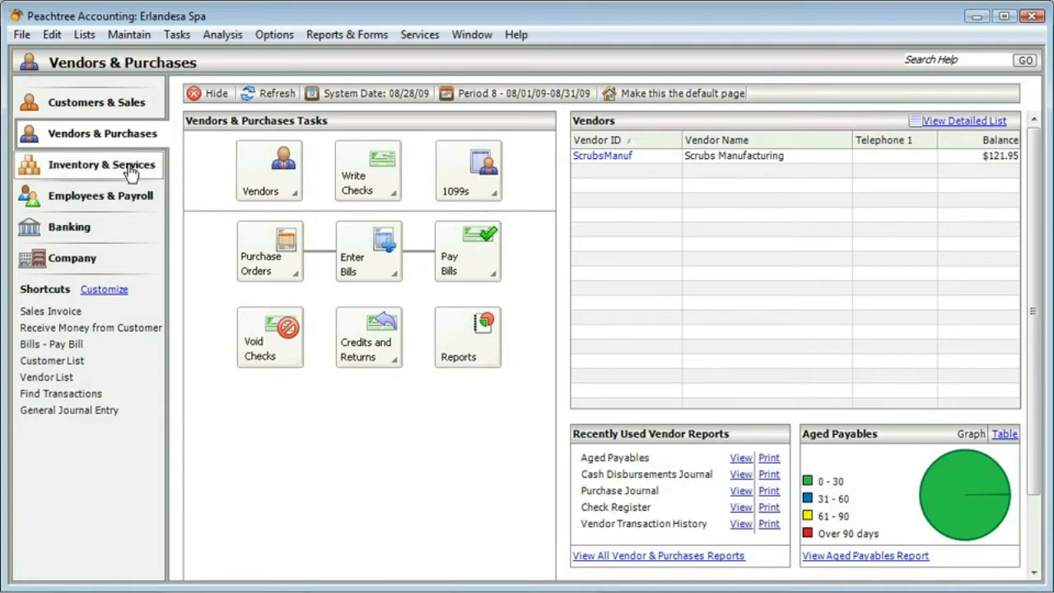
{"action": "left_click", "coordinate": [102, 164]}
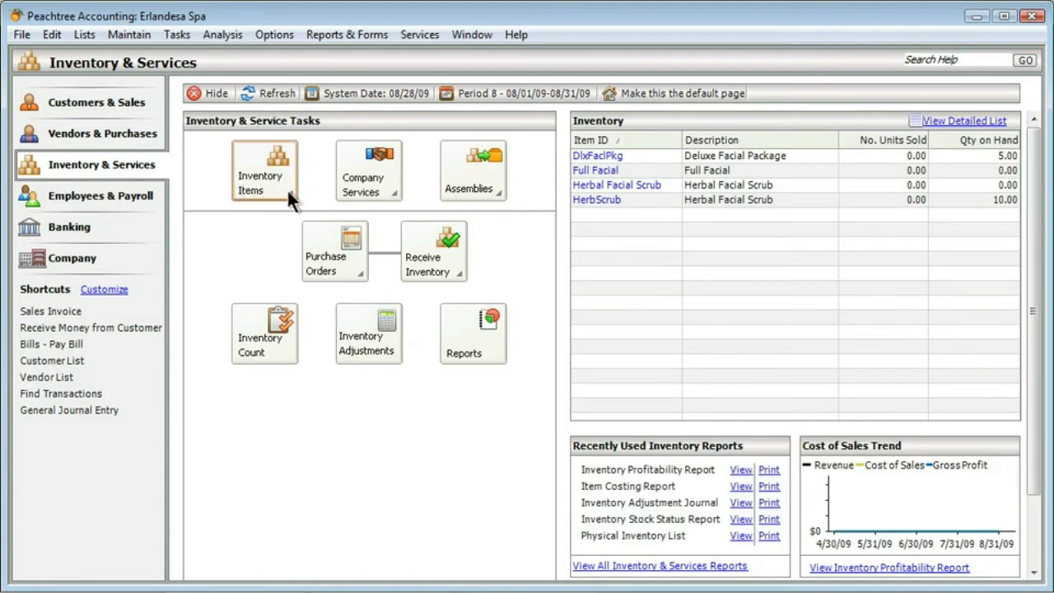
{"action": "left_click", "coordinate": [263, 171]}
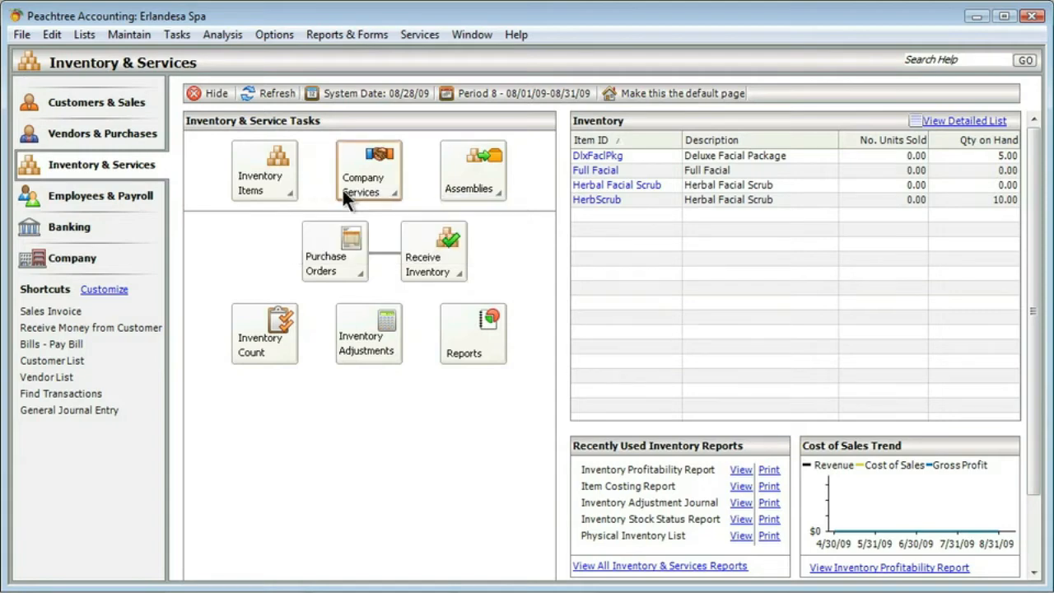
{"action": "left_click", "coordinate": [393, 192]}
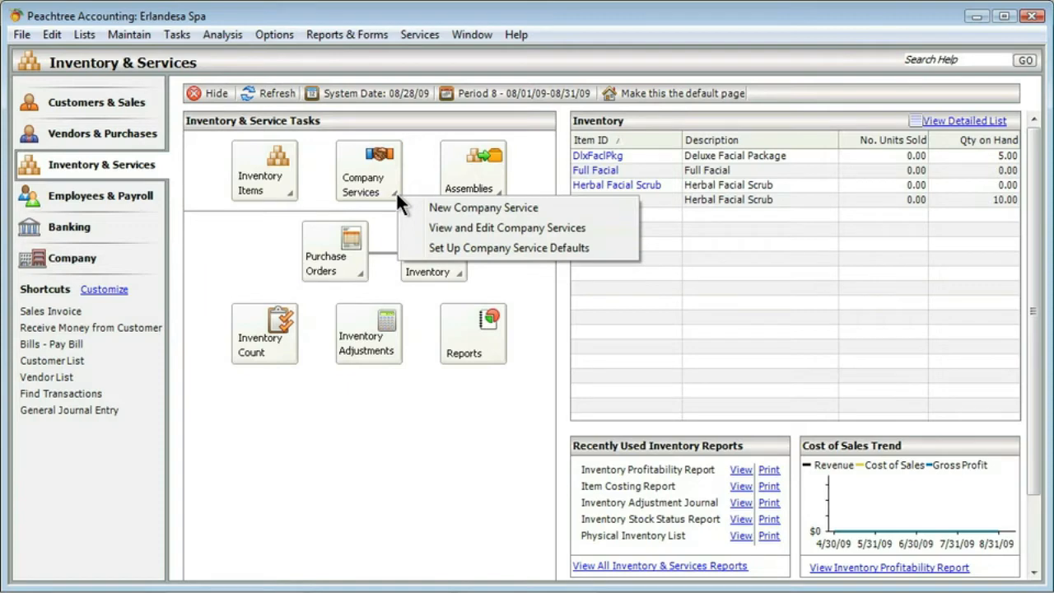
{"action": "mouse_move", "coordinate": [413, 191]}
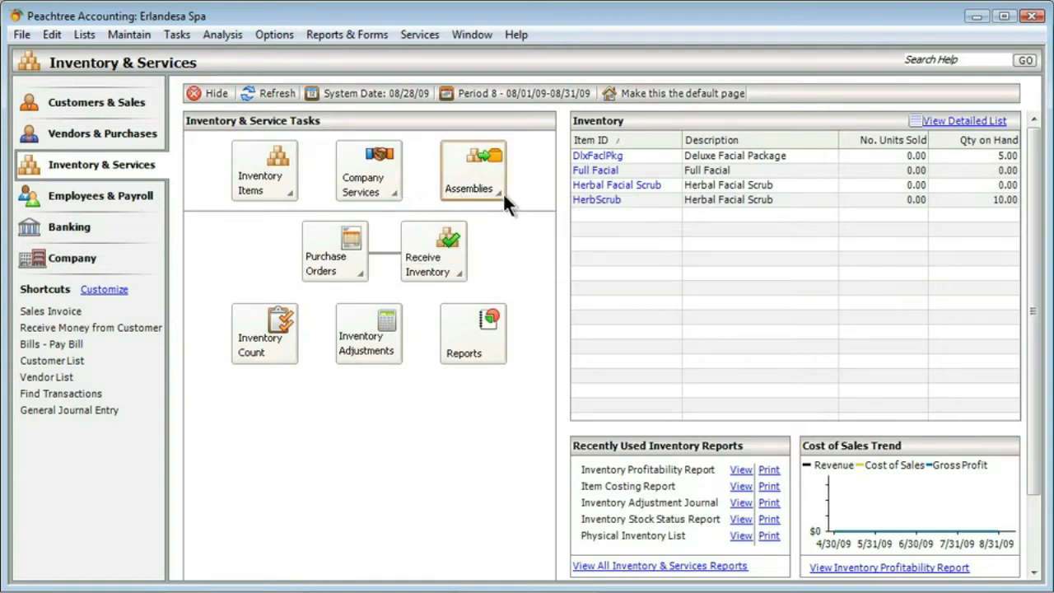
{"action": "left_click", "coordinate": [471, 170]}
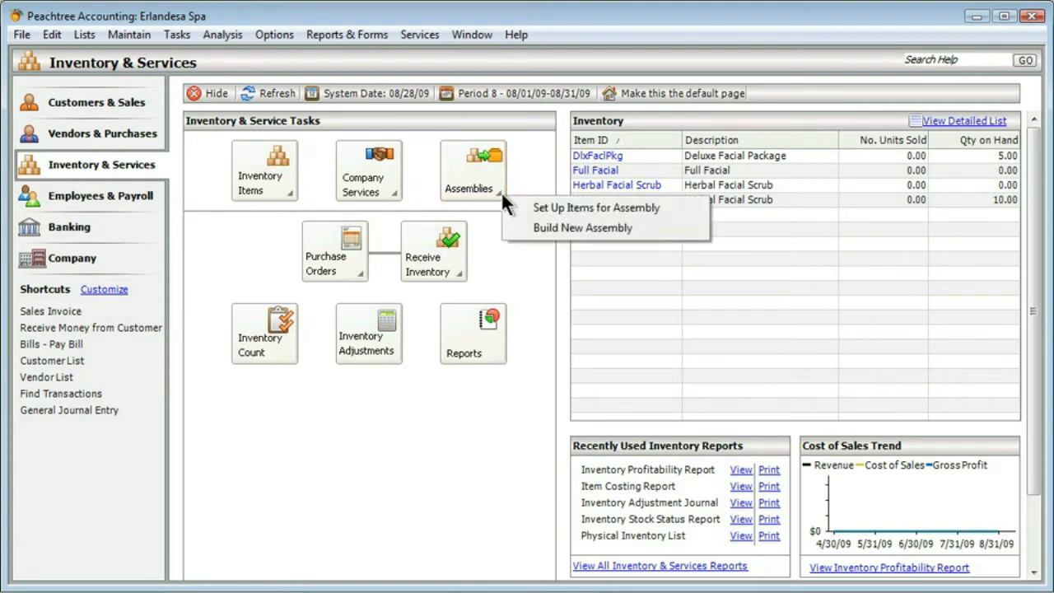
{"action": "mouse_move", "coordinate": [528, 188]}
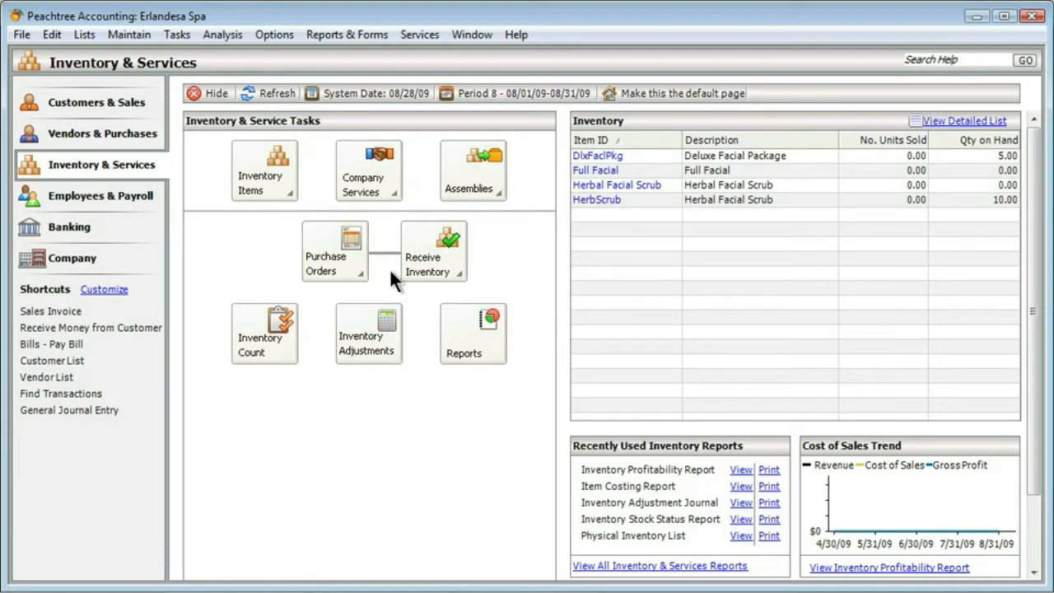
{"action": "mouse_move", "coordinate": [263, 342]}
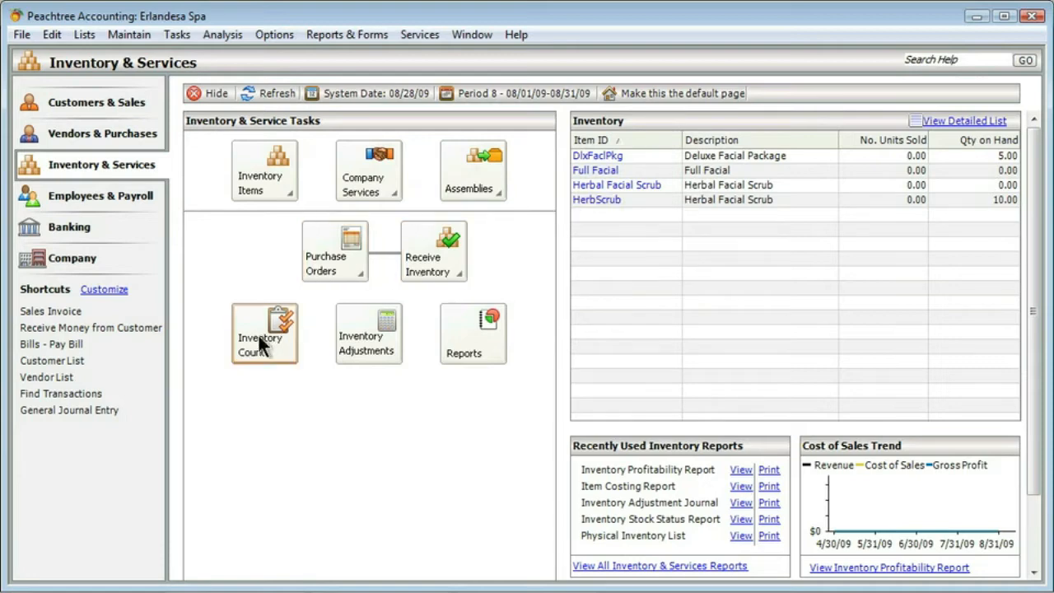
{"action": "mouse_move", "coordinate": [265, 353]}
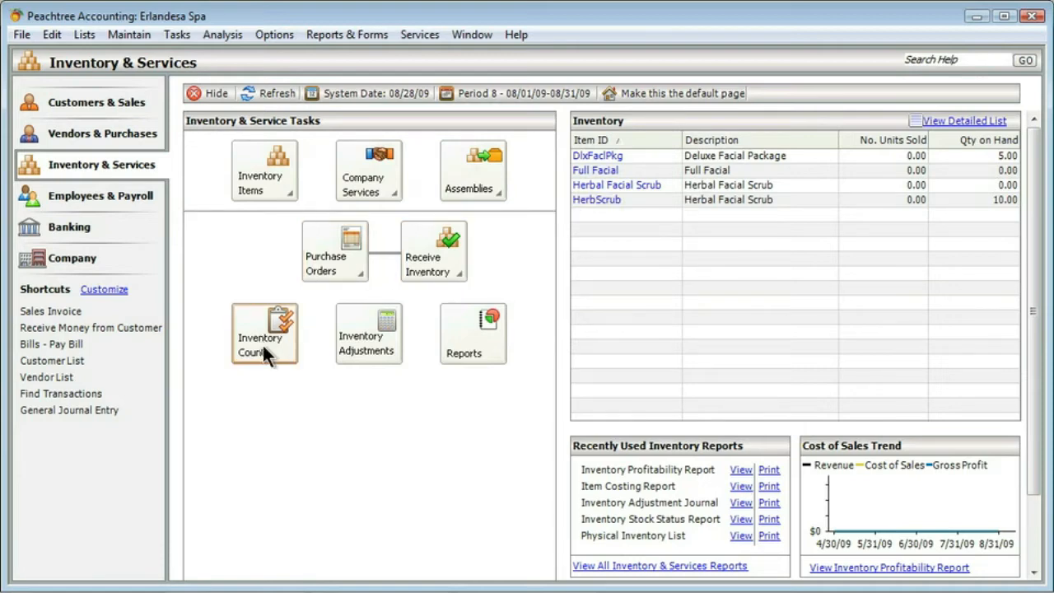
{"action": "mouse_move", "coordinate": [283, 365]}
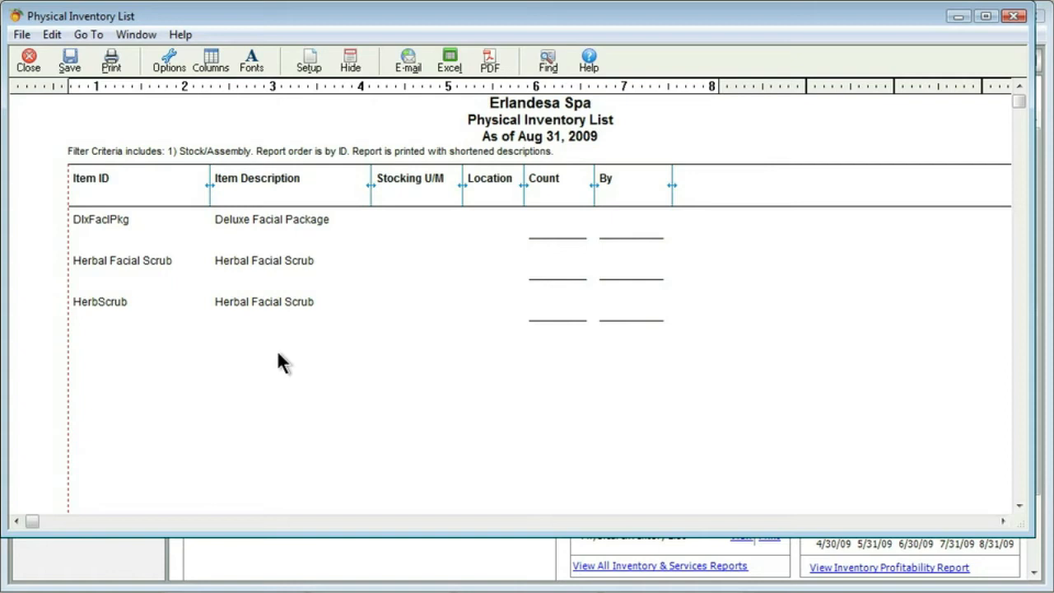
{"action": "mouse_move", "coordinate": [128, 278]}
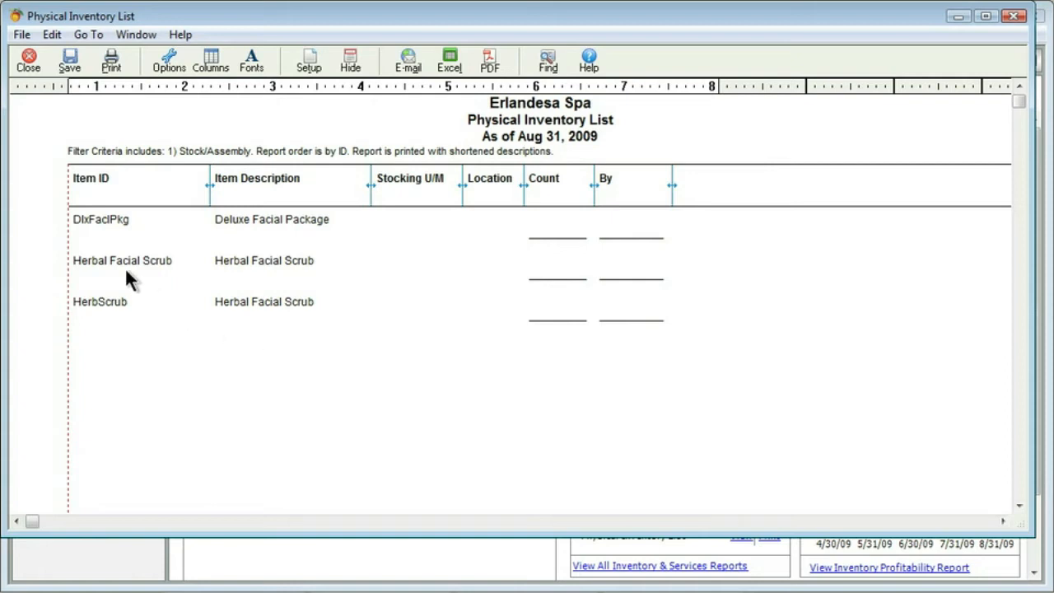
{"action": "mouse_move", "coordinate": [39, 112]}
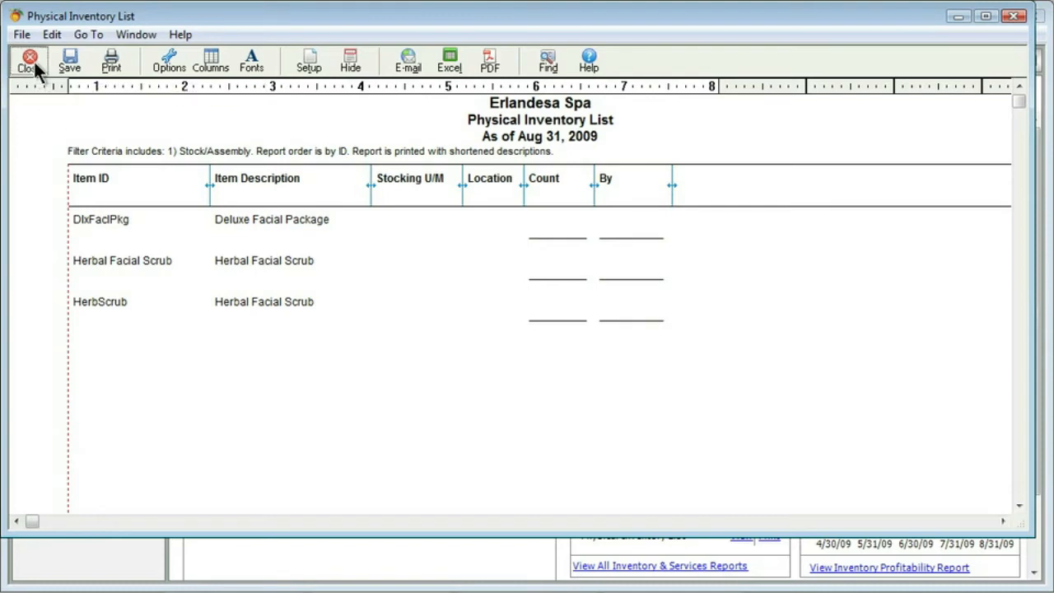
- Close the Physical Inventory List report and open a blank Inventory Adjustments form
{"action": "left_click", "coordinate": [22, 60]}
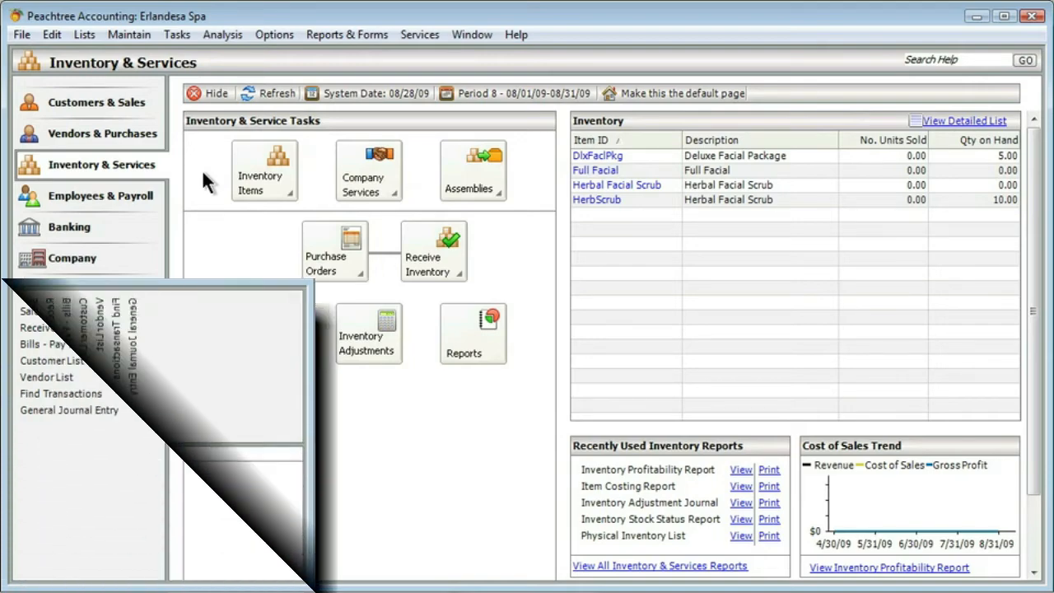
{"action": "left_click", "coordinate": [367, 329]}
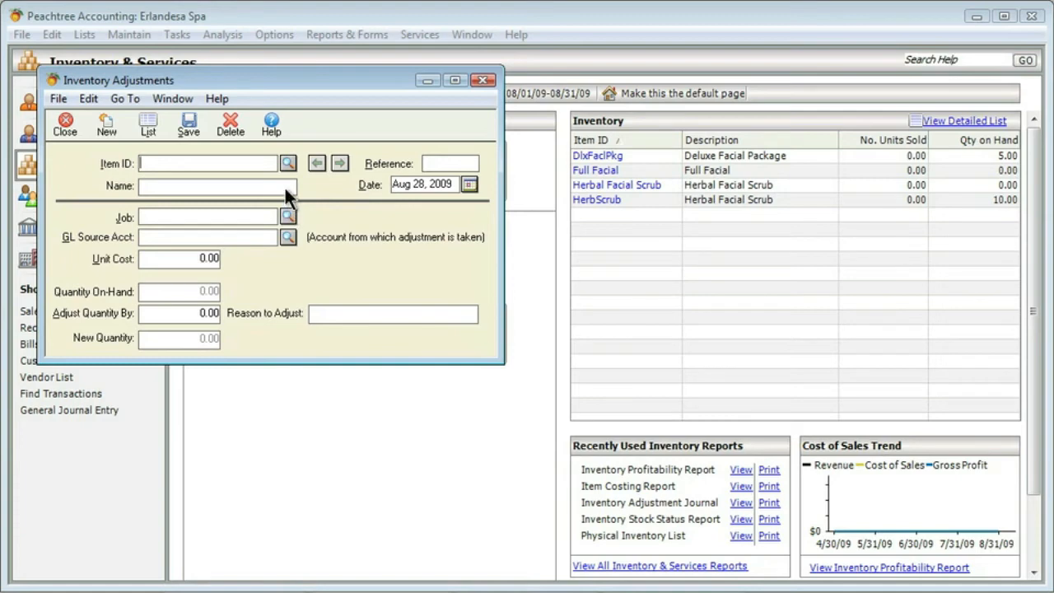
{"action": "mouse_move", "coordinate": [287, 165]}
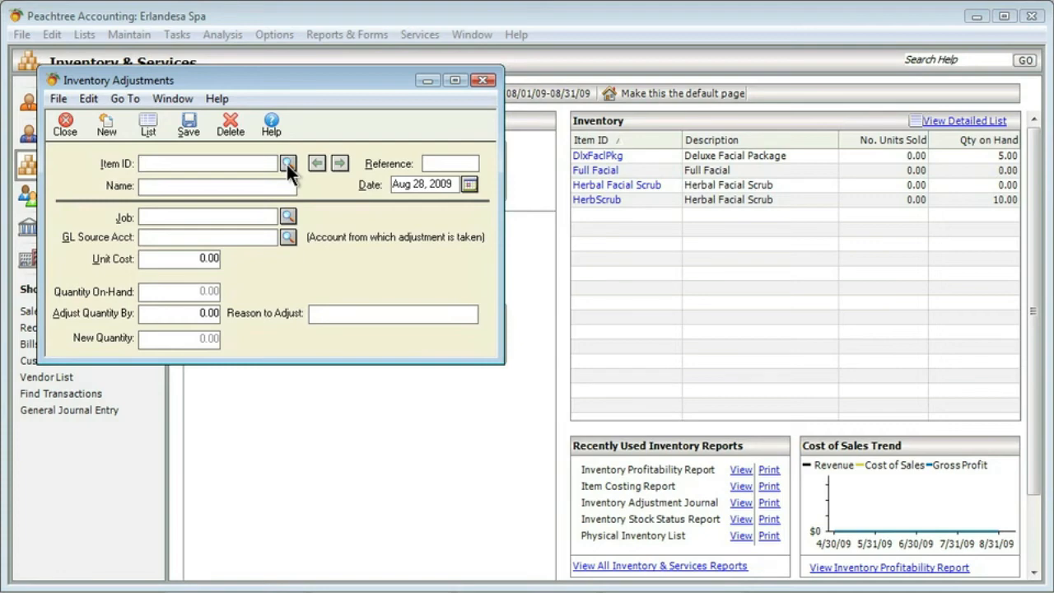
- Pick HerbScrub (Herbal Facial Scrub, unit cost 8.13) from the item list and start the reference
{"action": "left_click", "coordinate": [287, 163]}
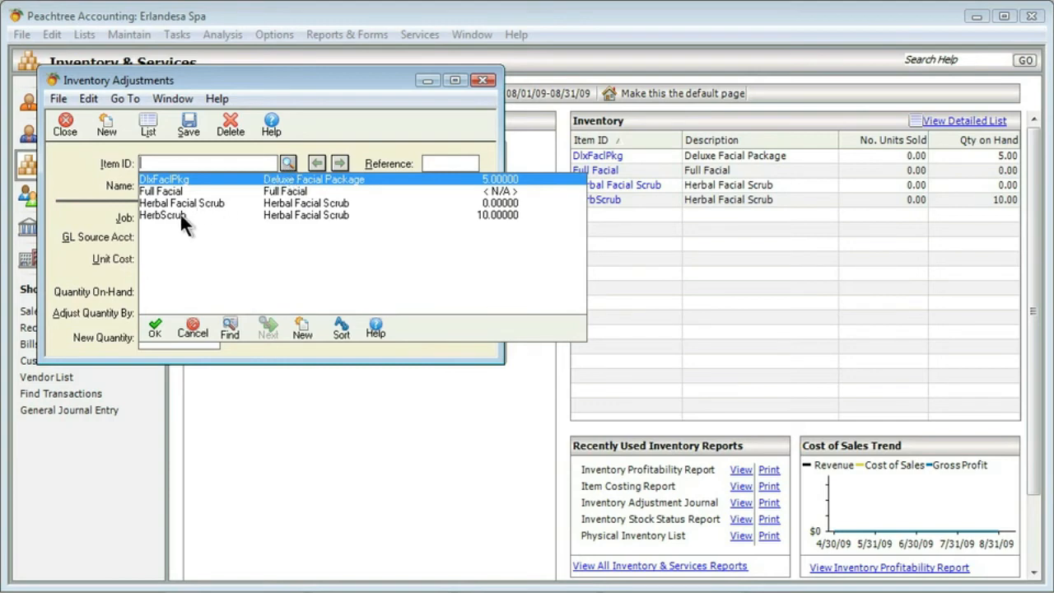
{"action": "left_click", "coordinate": [163, 214]}
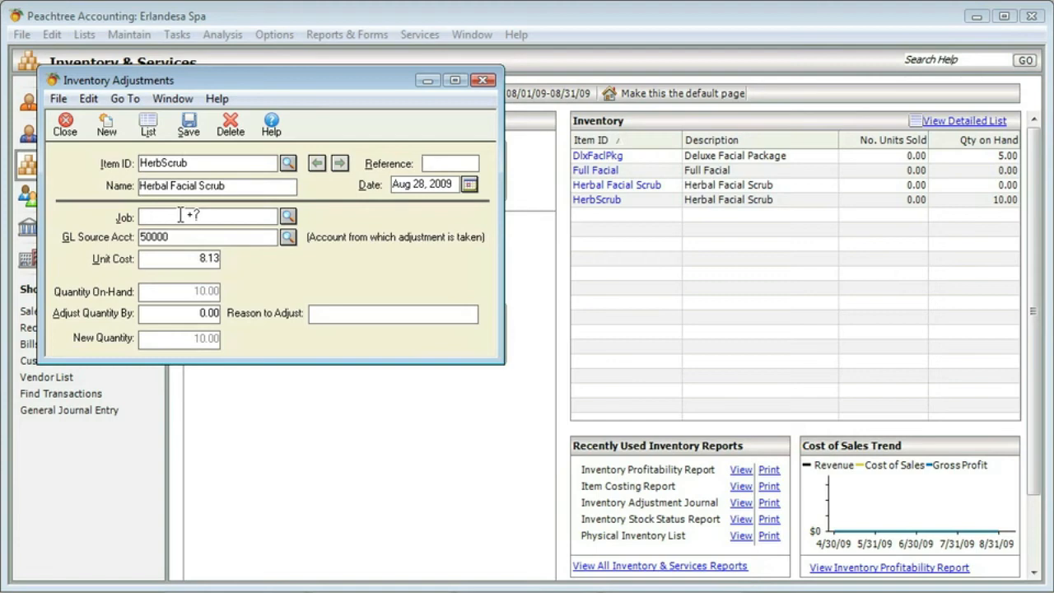
{"action": "type", "text": "PI_"}
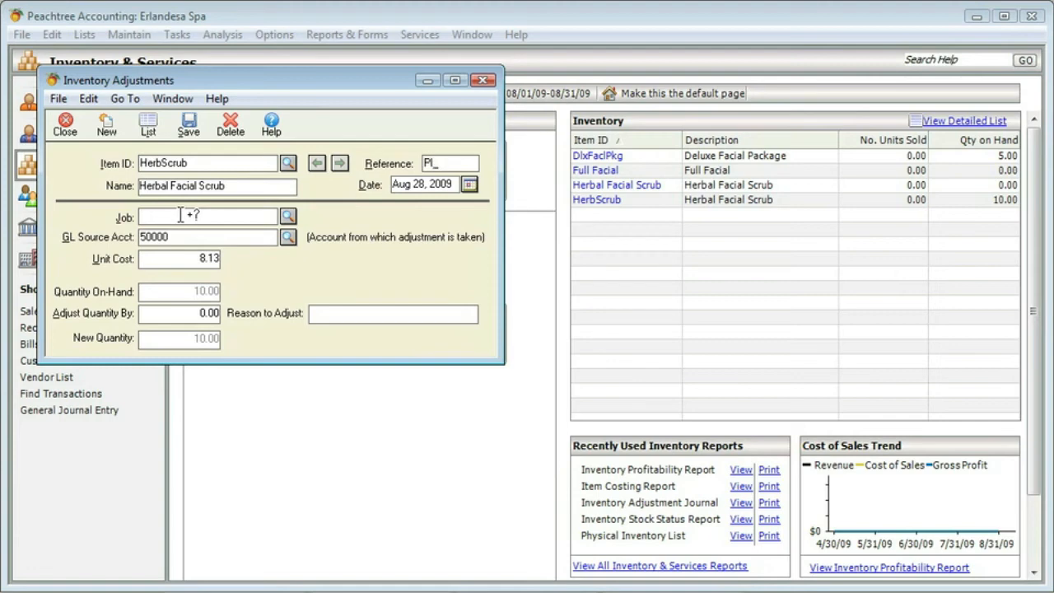
- Finish typing the reference so it reads PI_082909
{"action": "type", "text": "082909"}
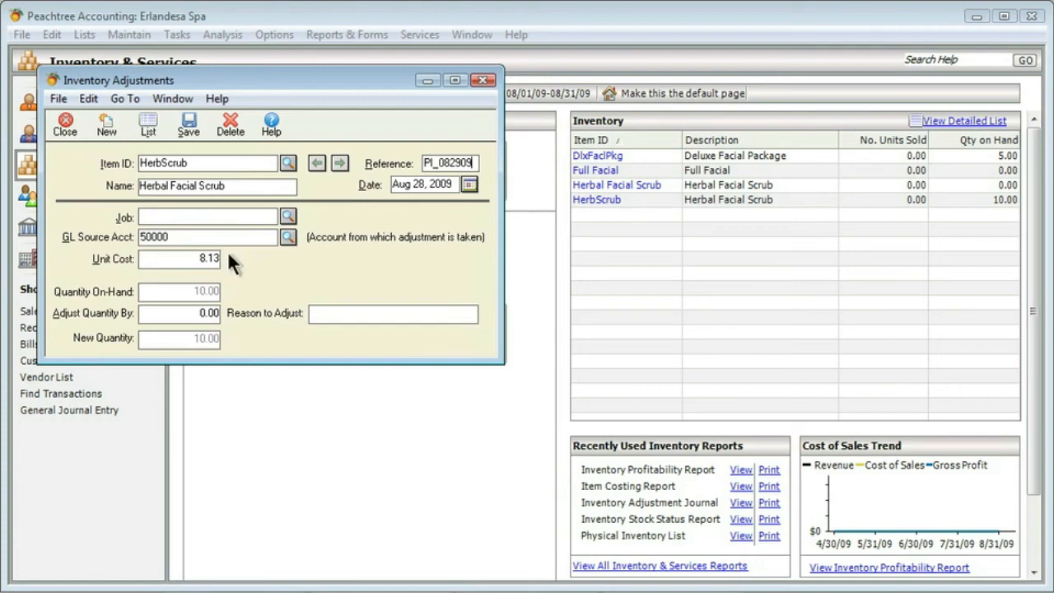
{"action": "mouse_move", "coordinate": [231, 297]}
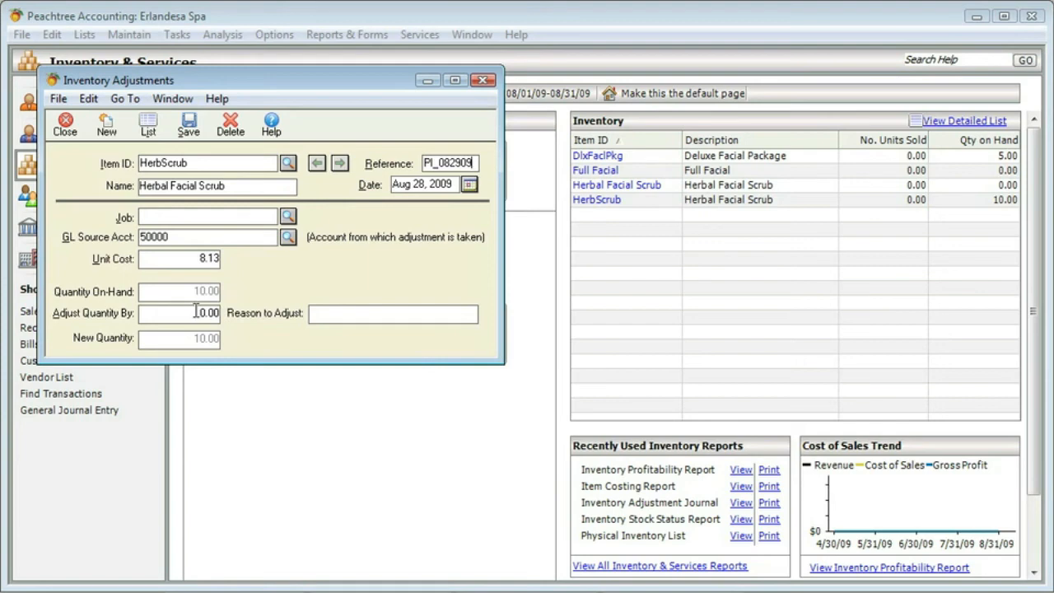
- Adjust HerbScrub quantity by -1 to 9.00 with reason 'Found broken bottle'
{"action": "left_click", "coordinate": [179, 314]}
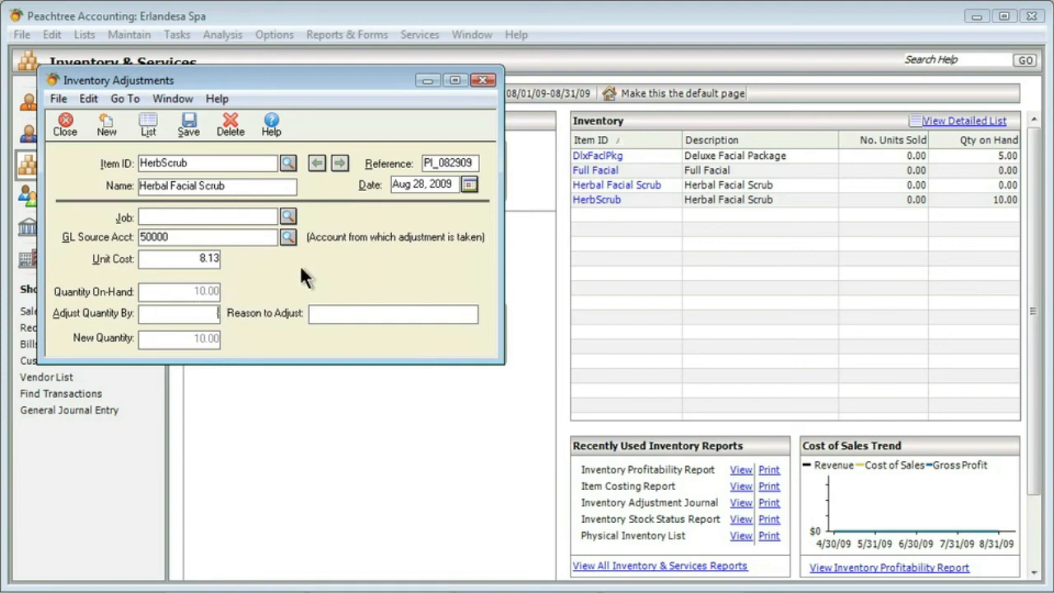
{"action": "type", "text": "-1.00"}
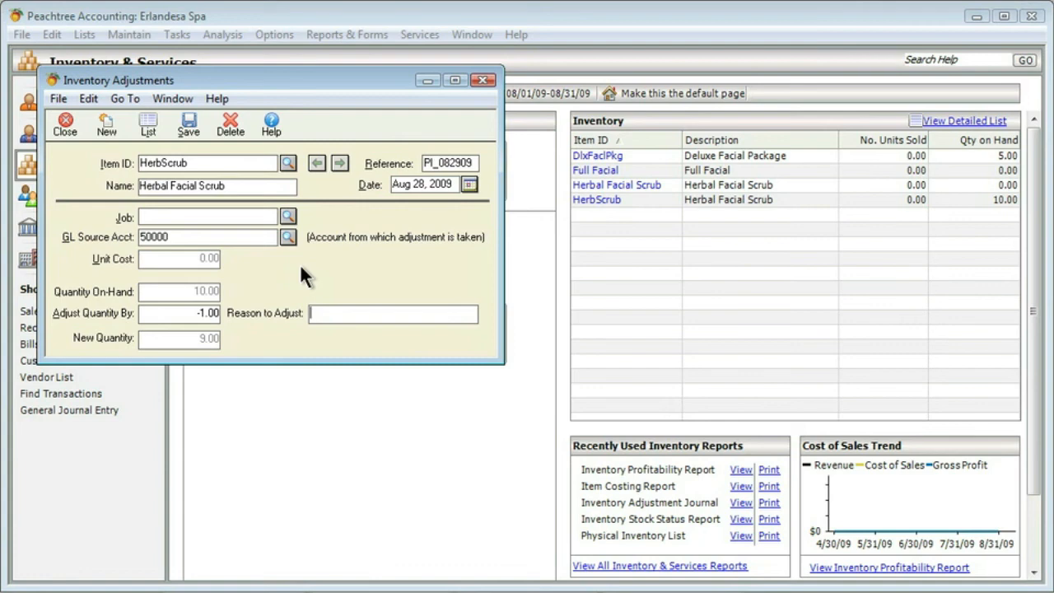
{"action": "type", "text": "Found broken bo"}
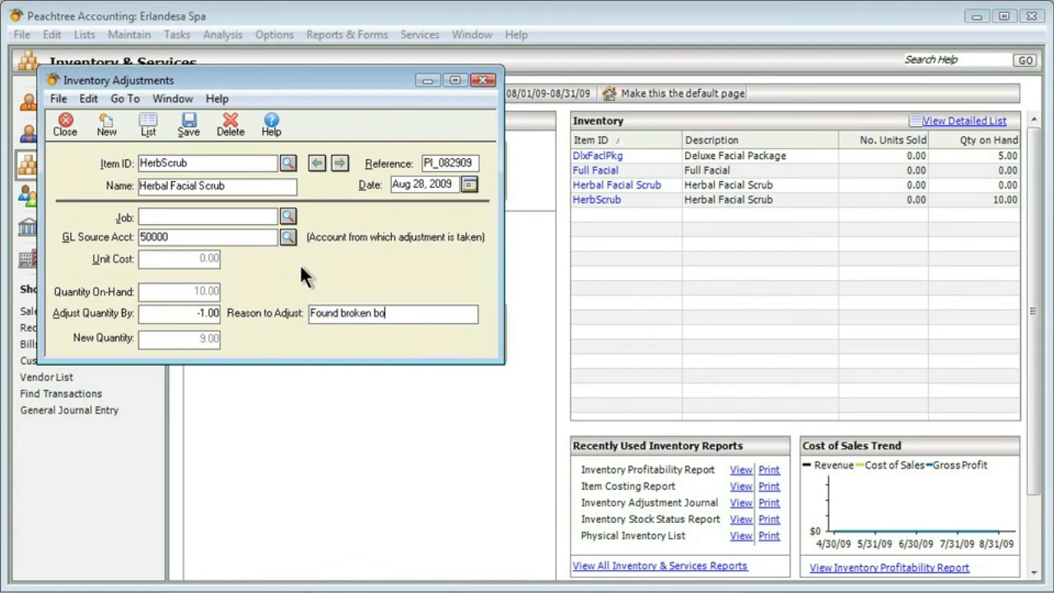
{"action": "type", "text": "ttle"}
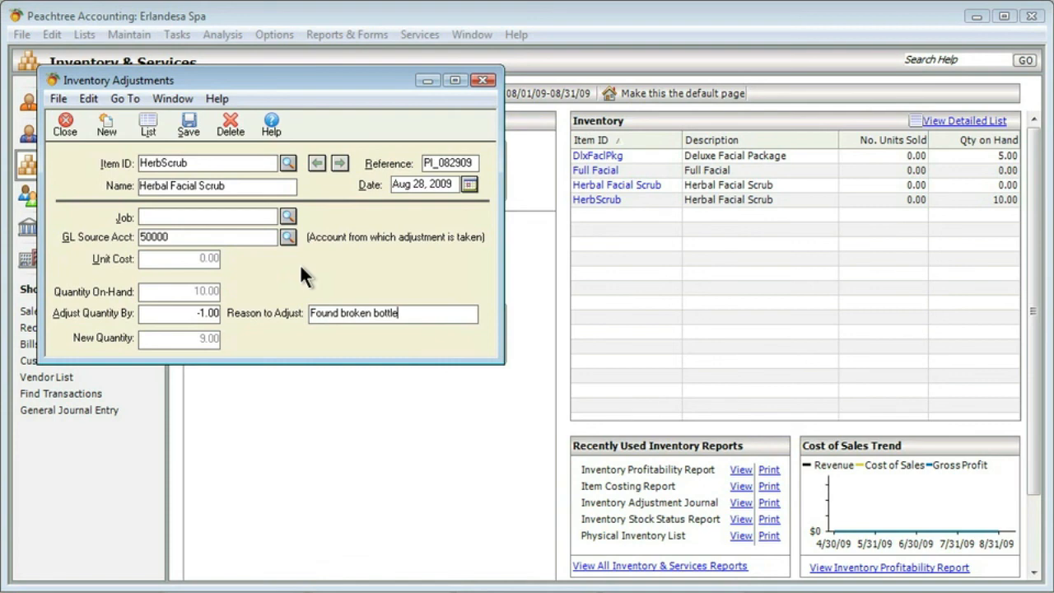
{"action": "mouse_move", "coordinate": [283, 307]}
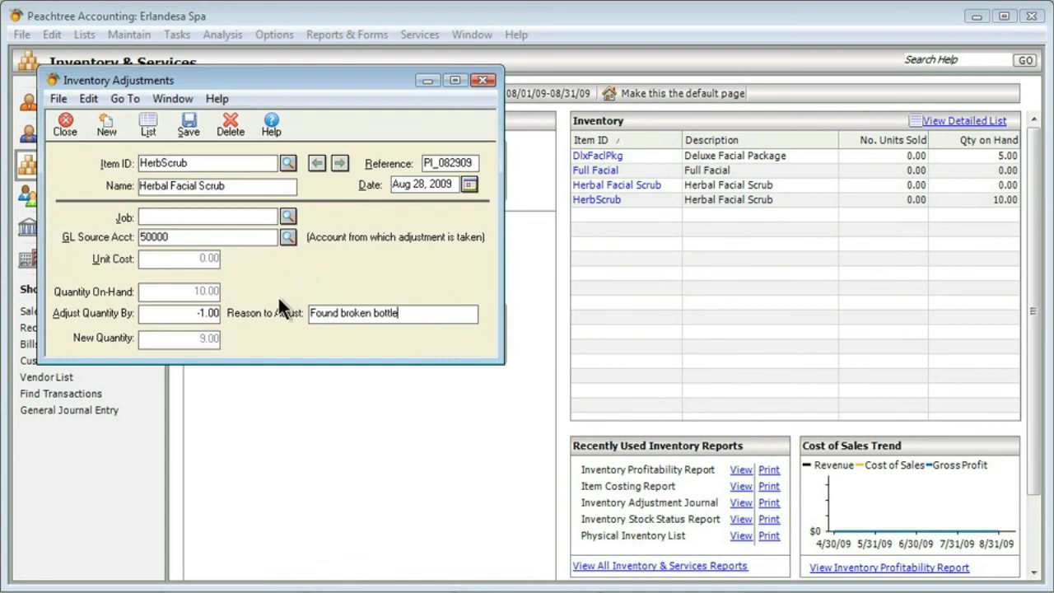
{"action": "mouse_move", "coordinate": [239, 352]}
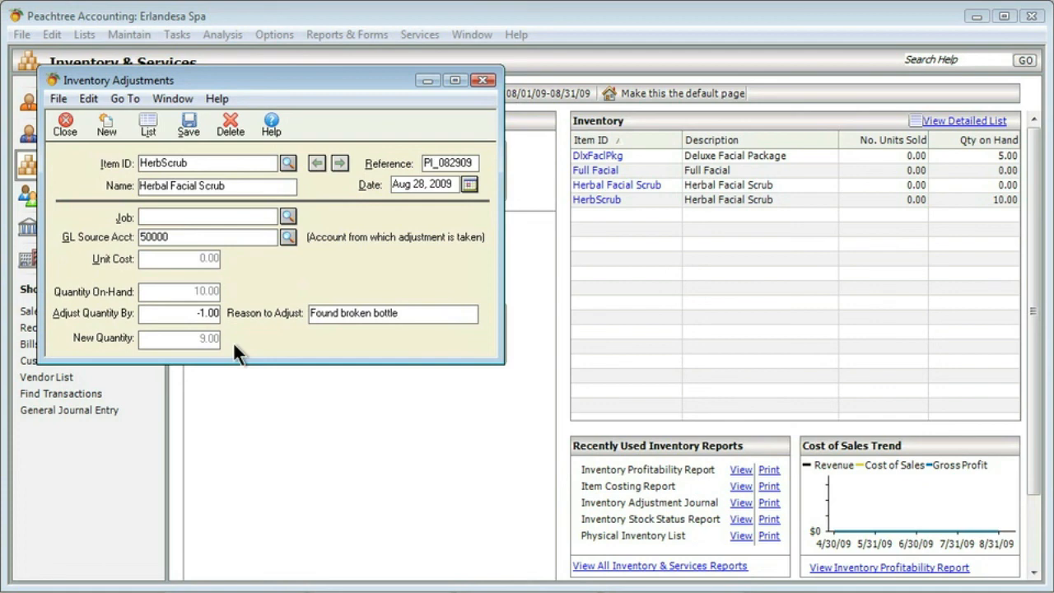
- Save the HerbScrub adjustment, leaving a blank form with reference PI_082910
{"action": "left_click", "coordinate": [393, 314]}
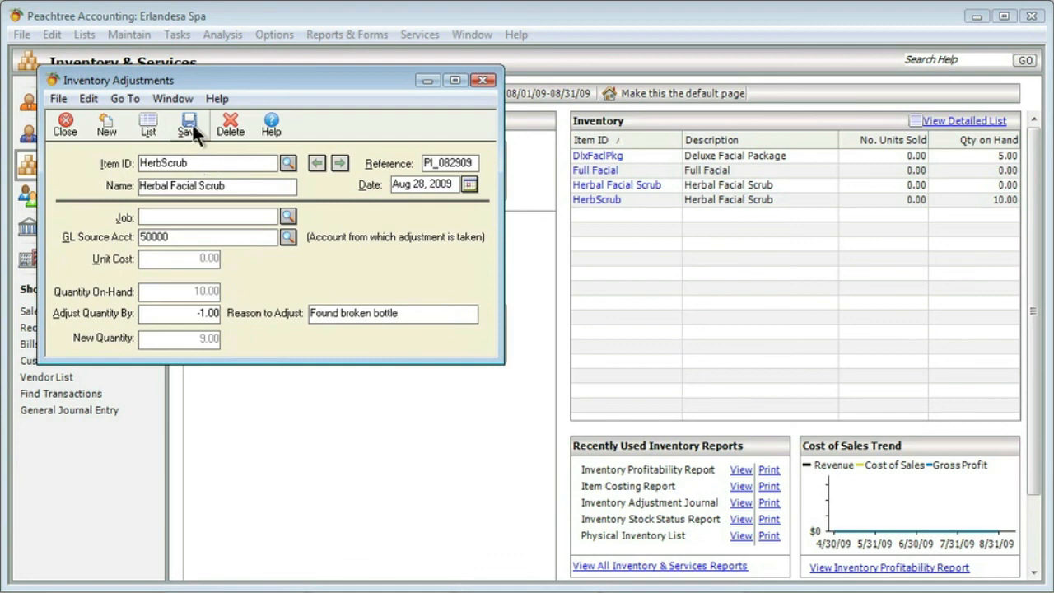
{"action": "left_click", "coordinate": [189, 124]}
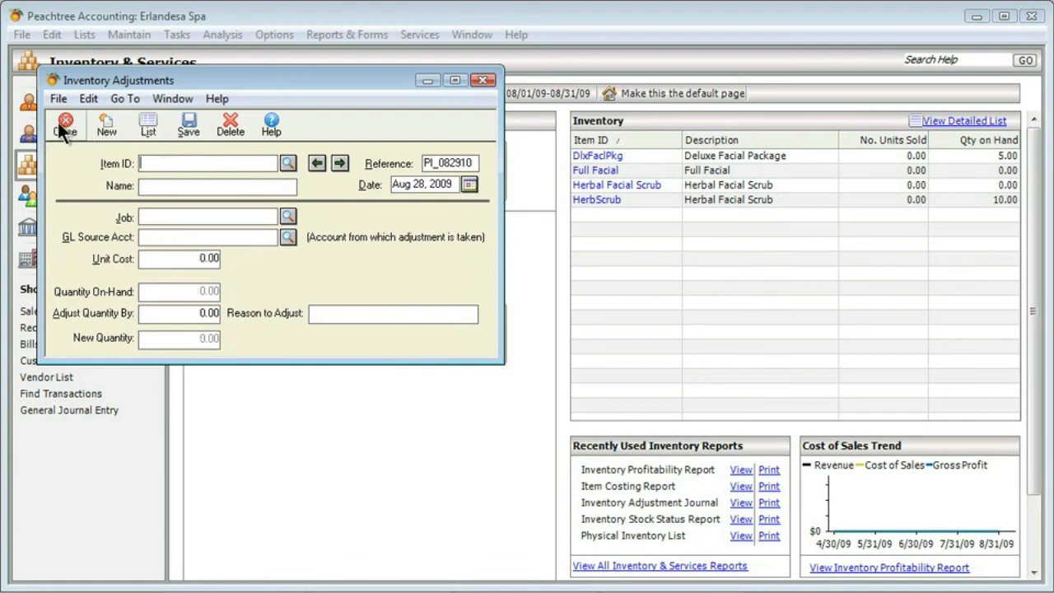